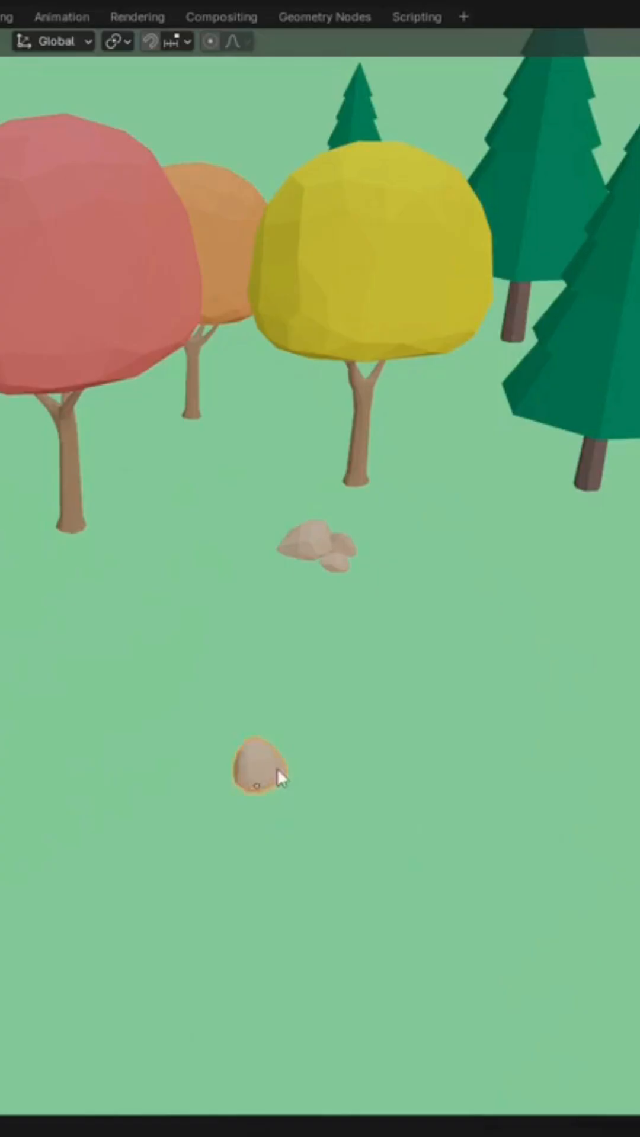
- Select the small foreground rock and snap the 3D cursor onto it
left_click(261, 772)
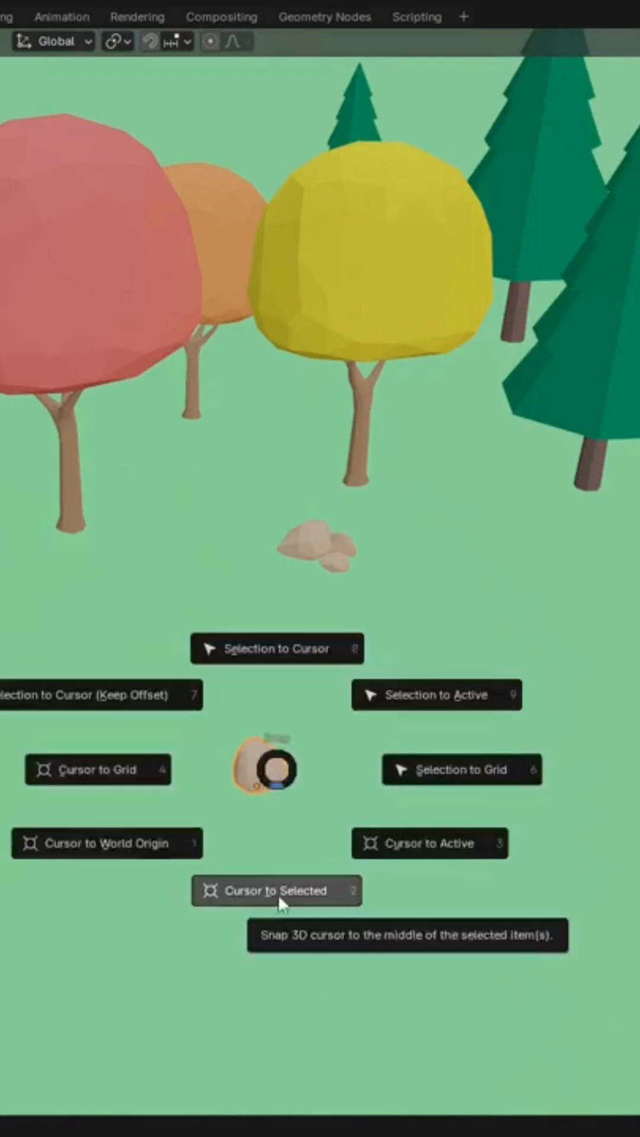
left_click(276, 891)
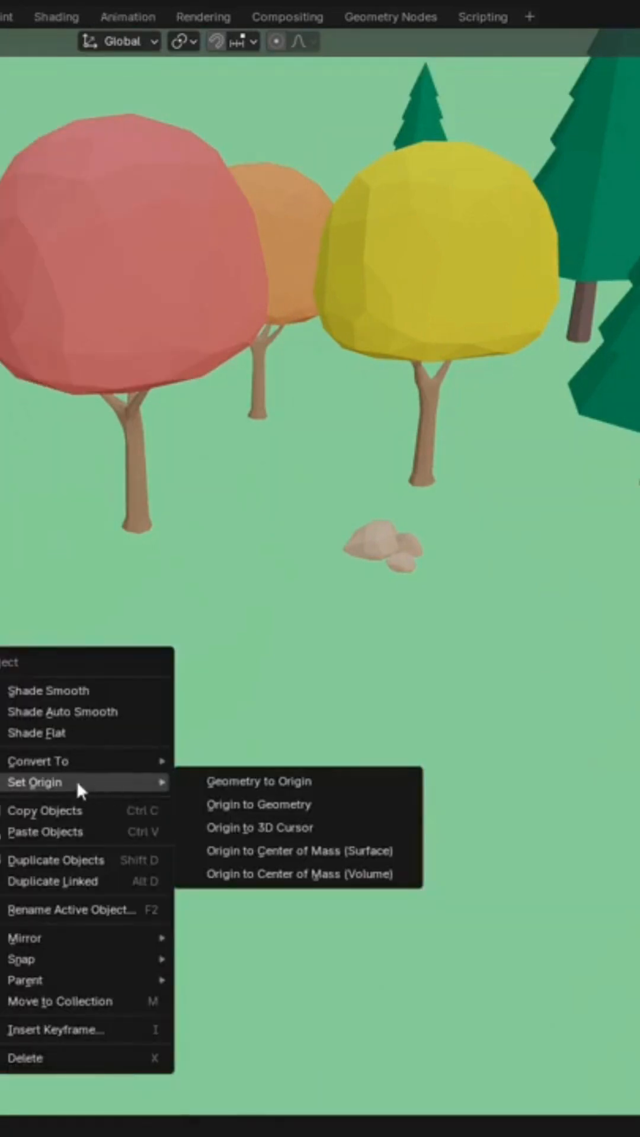
mouse_move(275, 827)
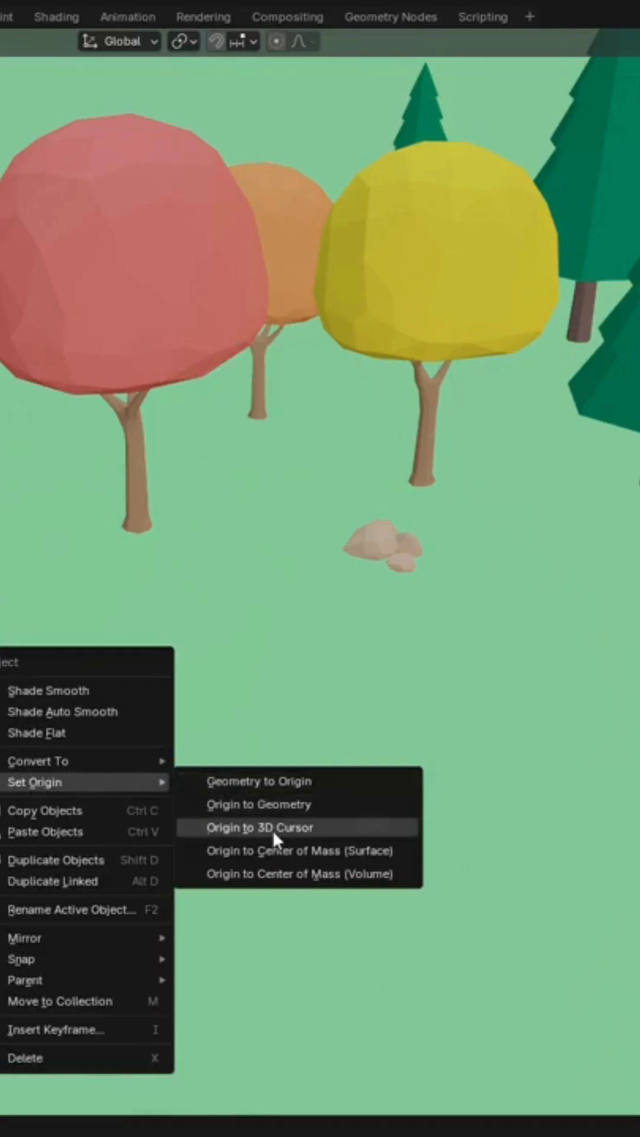
- Set Rock1Brown's origin to the 3D cursor position
left_click(261, 827)
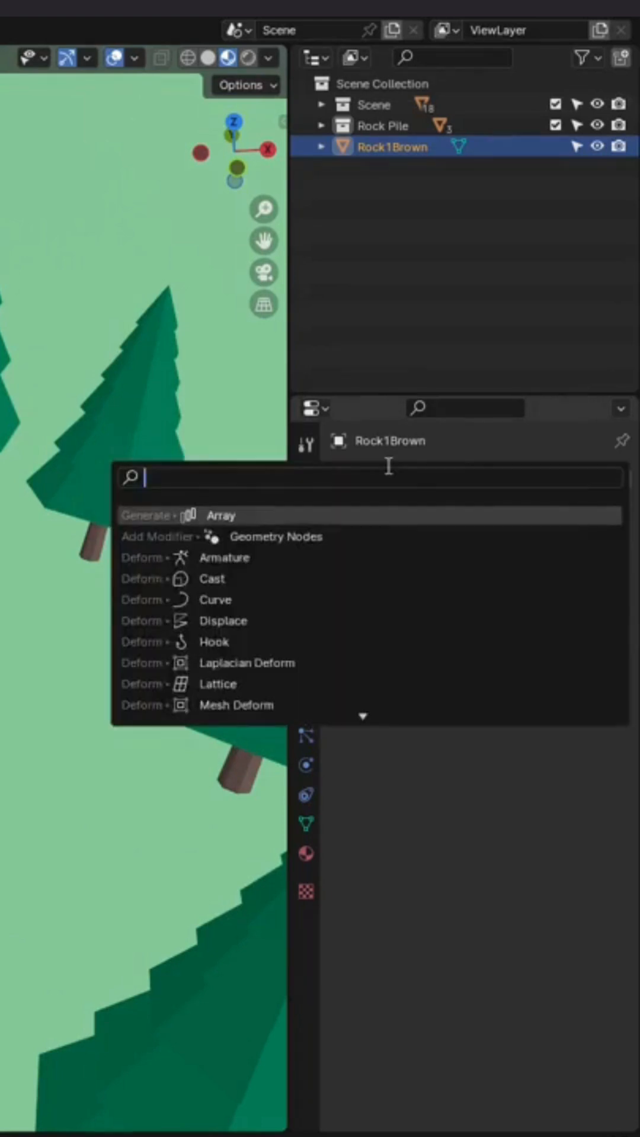
- Add an Array modifier to Rock1Brown with count 12 and Relative Offset unchecked
type("array")
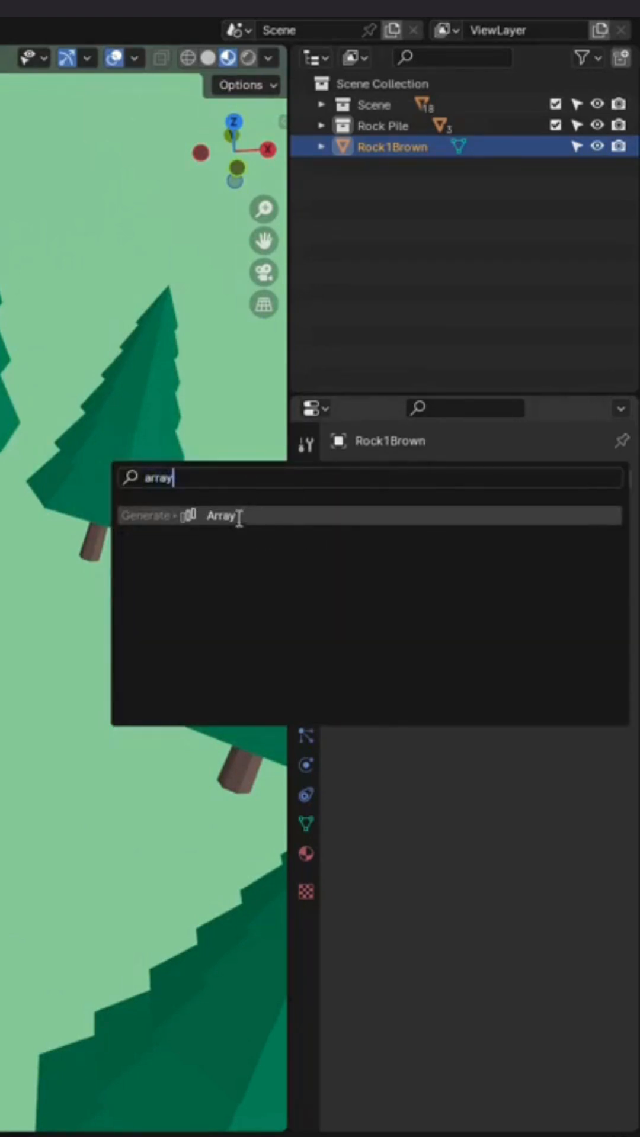
left_click(223, 516)
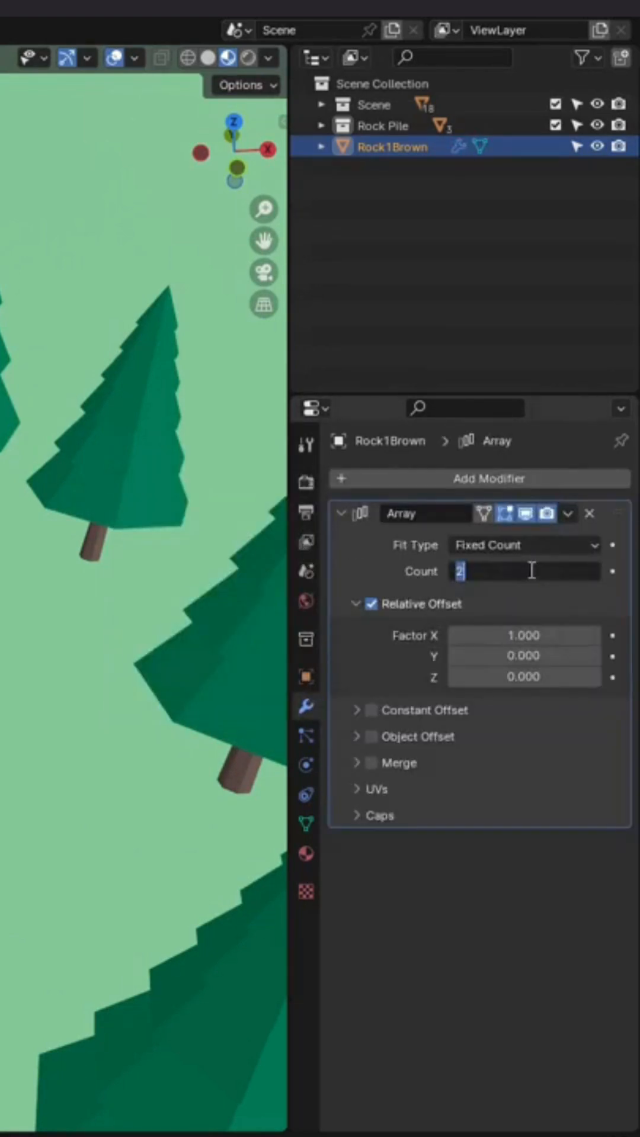
type("12")
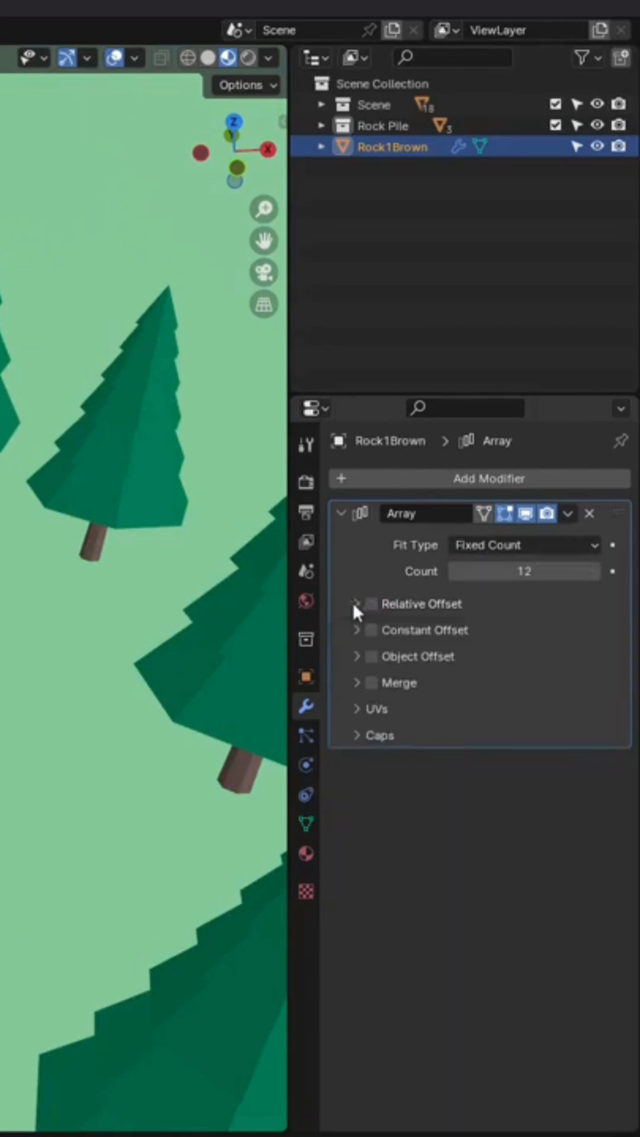
left_click(371, 656)
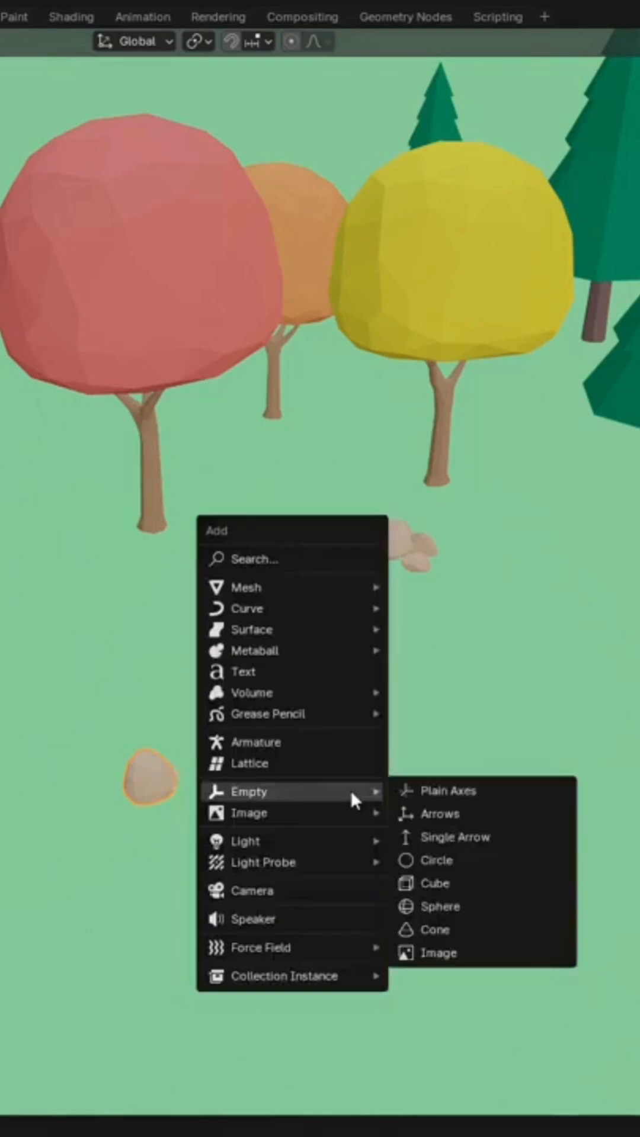
mouse_move(453, 813)
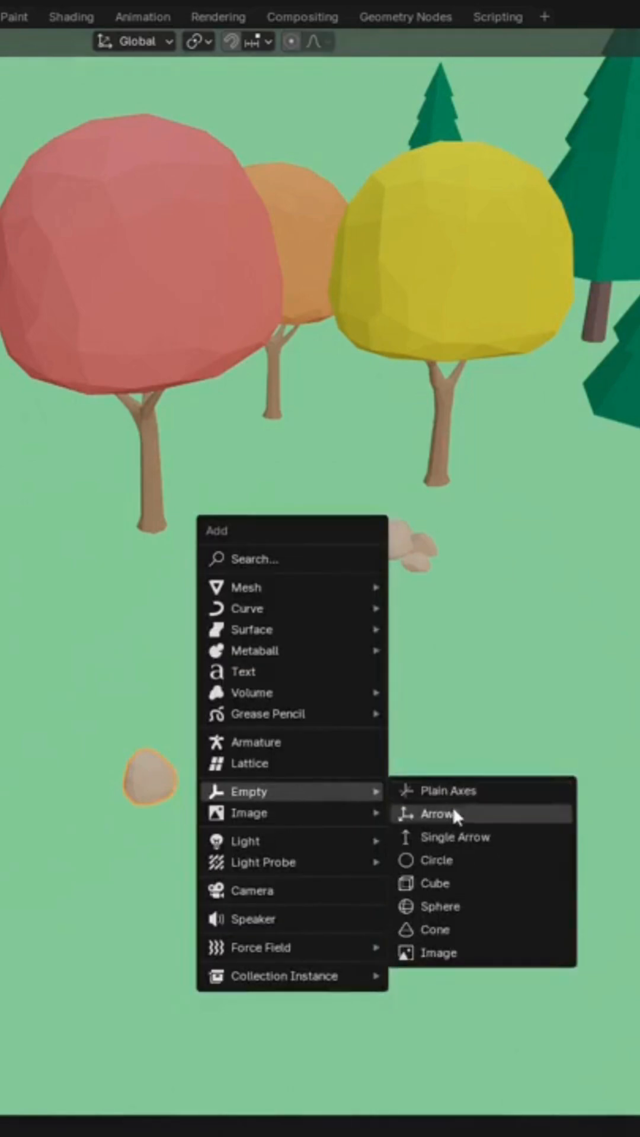
- Add an Arrows empty at the world origin
left_click(435, 814)
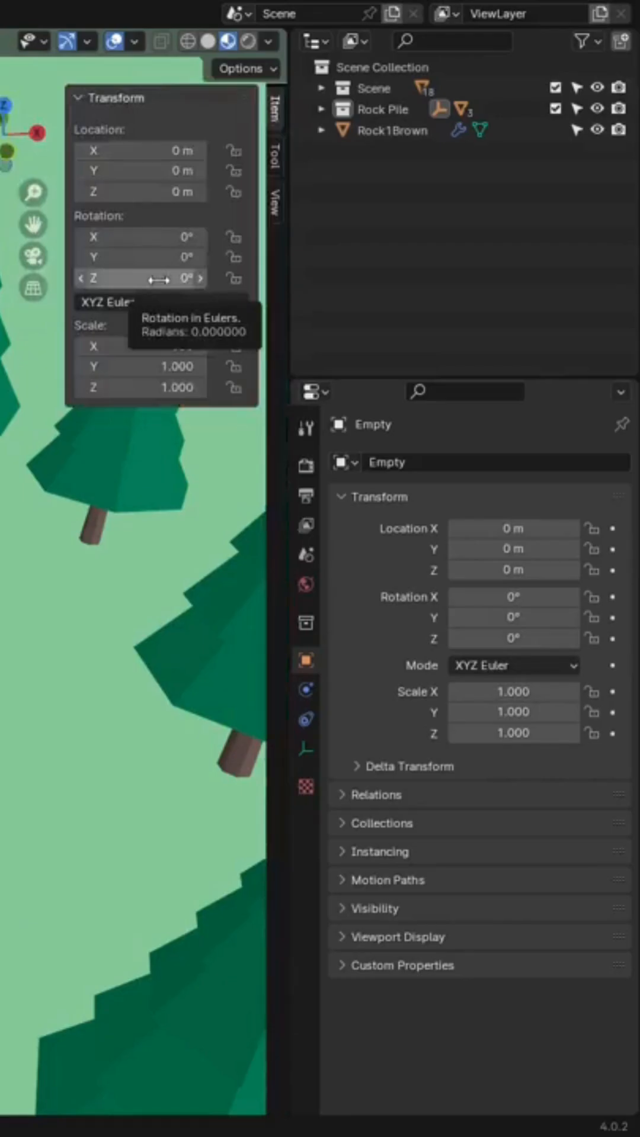
- Enter 360/12 as the empty's Z rotation in the Transform panel
double_click(140, 277)
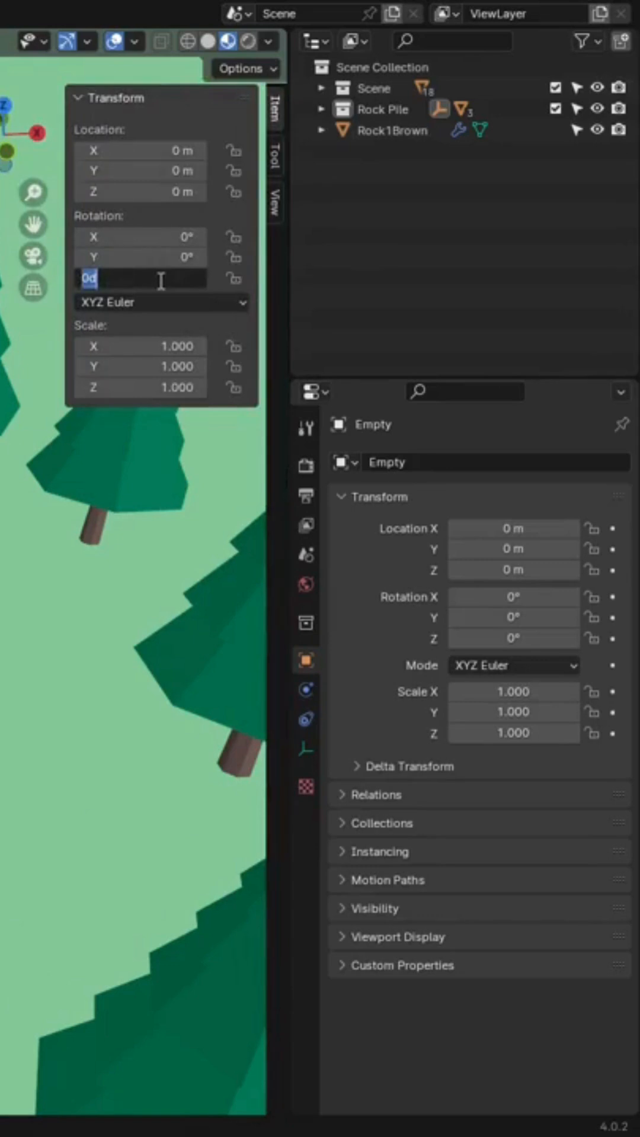
type("360/")
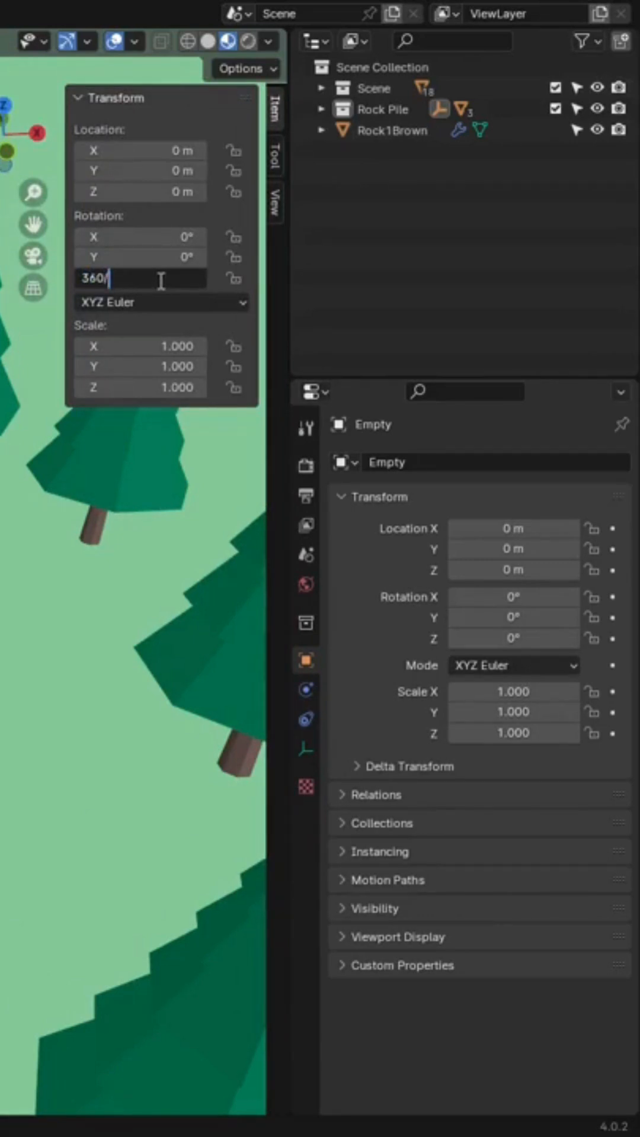
type("12")
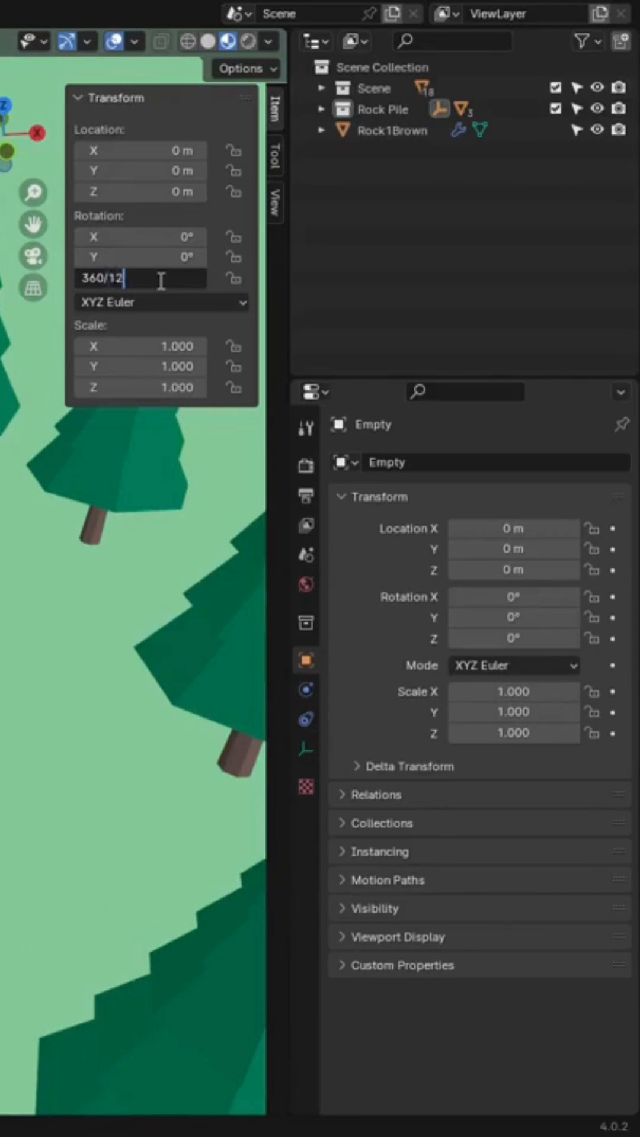